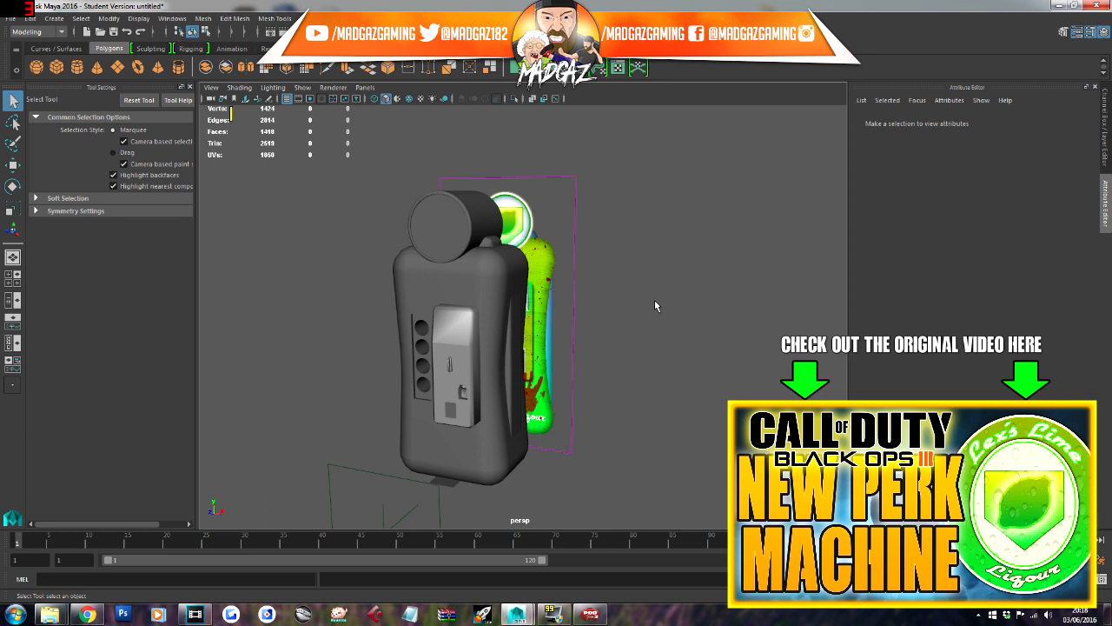
mouse_move(646, 304)
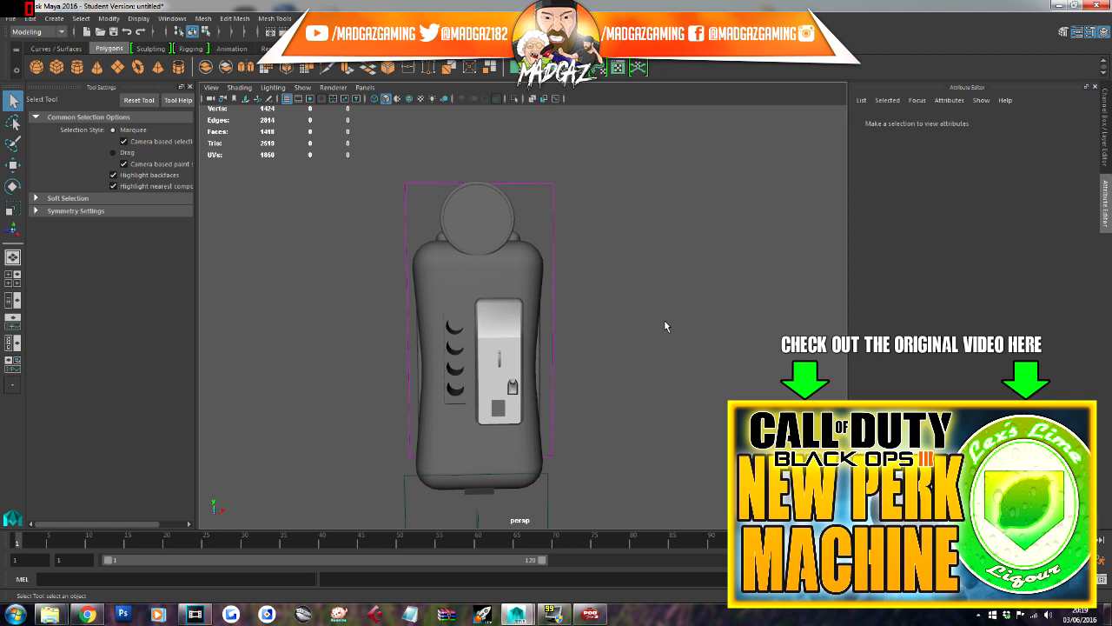
Translate imagePlane2 along Z to -237 so the concept art stands beside the grey model.
left_click_drag(667, 326, 639, 327)
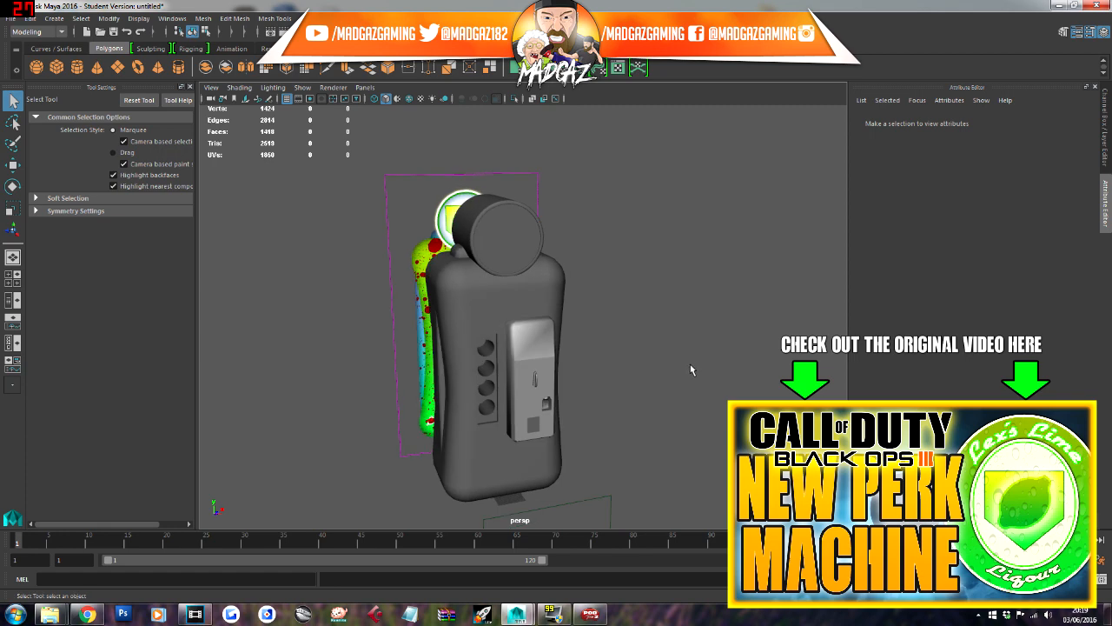
left_click_drag(692, 369, 675, 379)
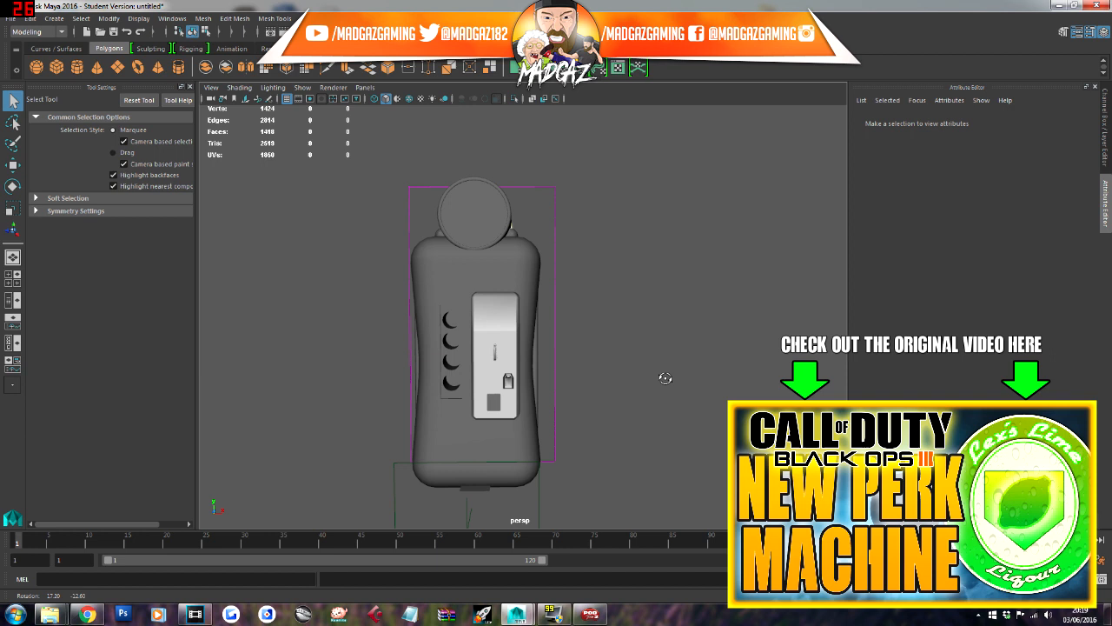
left_click_drag(521, 330, 469, 348)
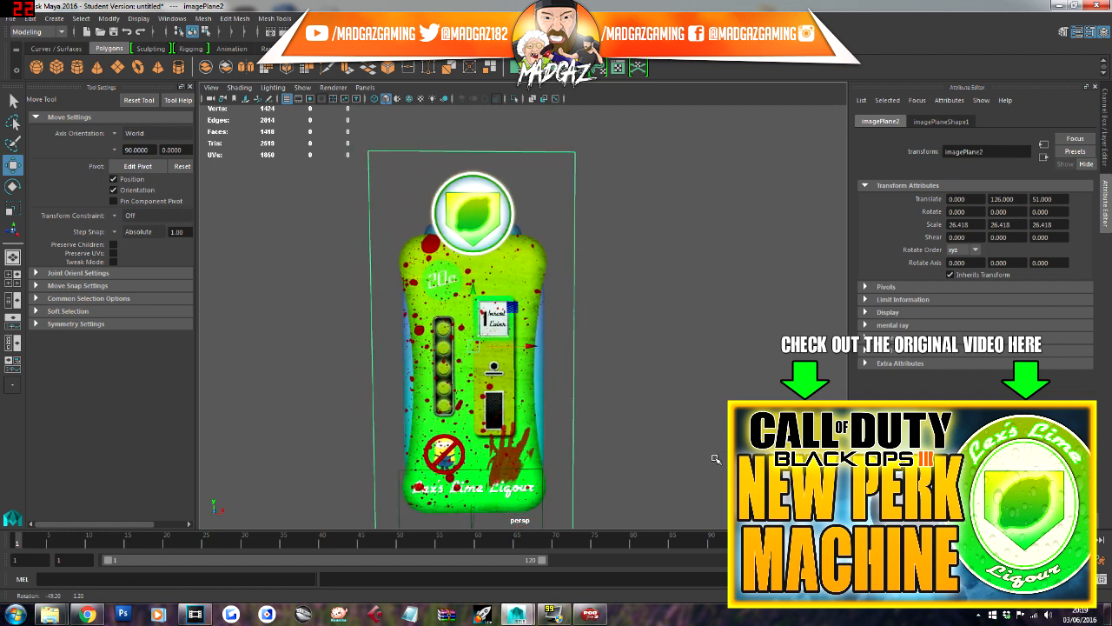
mouse_move(535, 354)
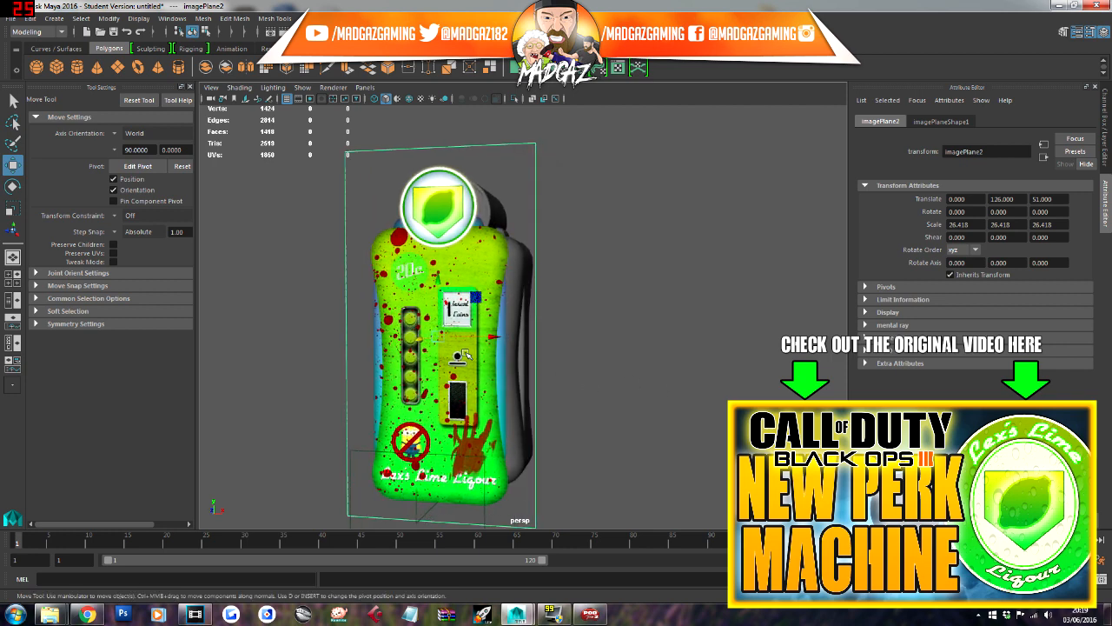
left_click_drag(438, 348, 452, 330)
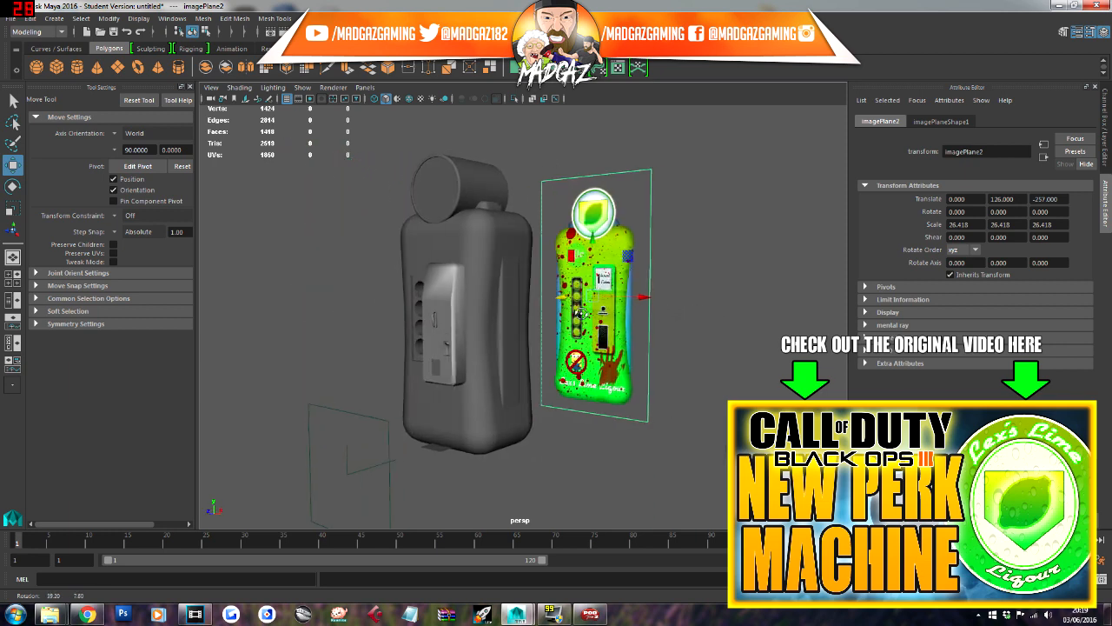
left_click_drag(582, 313, 681, 309)
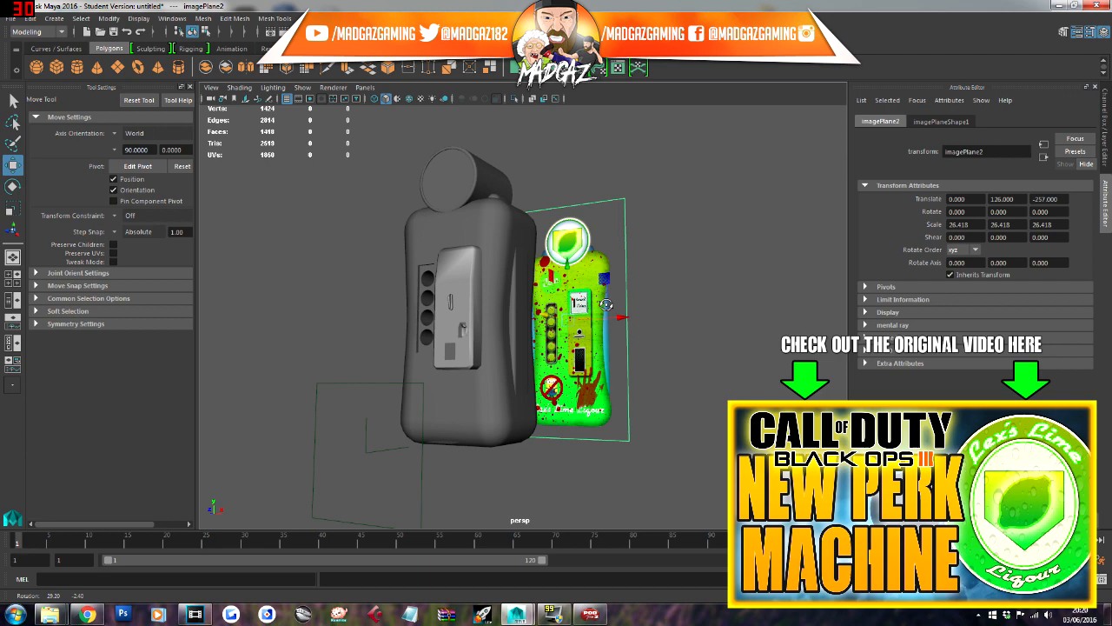
left_click_drag(522, 304, 574, 313)
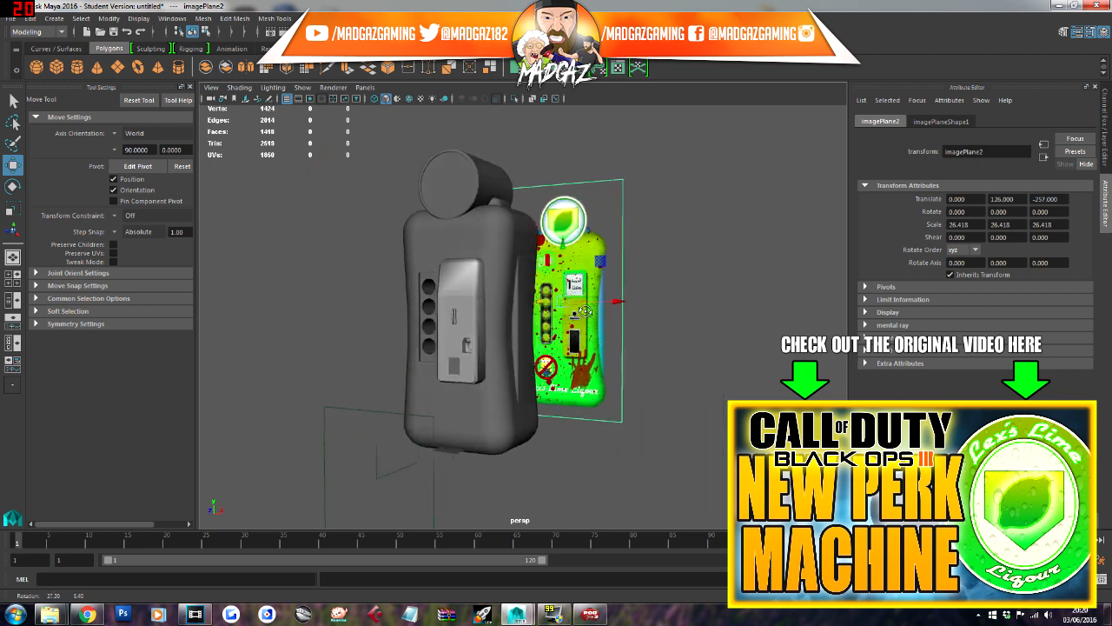
left_click_drag(587, 304, 664, 302)
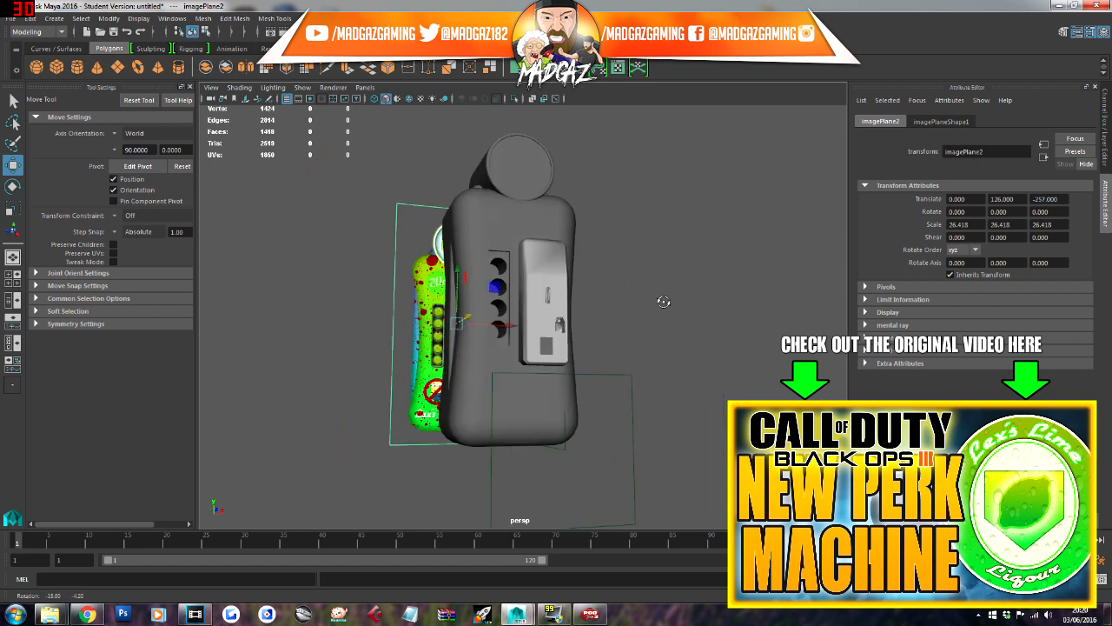